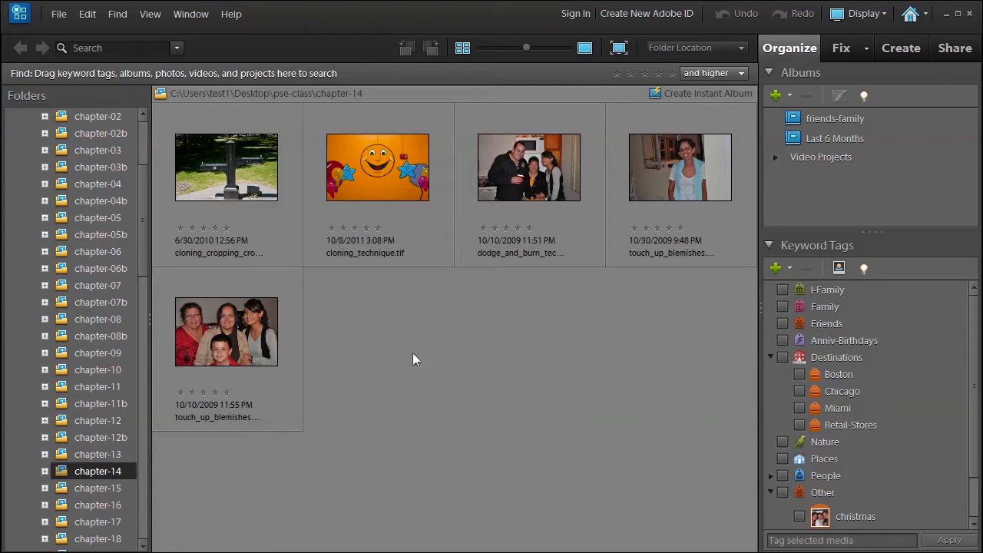
pyautogui.moveTo(427, 357)
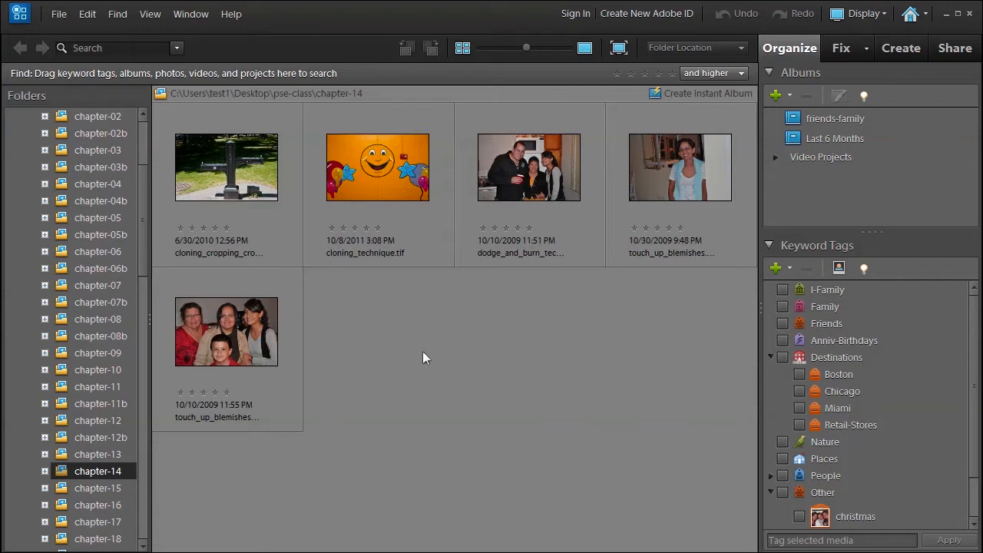
# Open the dodge_and_burn_technique group photo in the Photoshop Elements Editor.
pyautogui.click(529, 167)
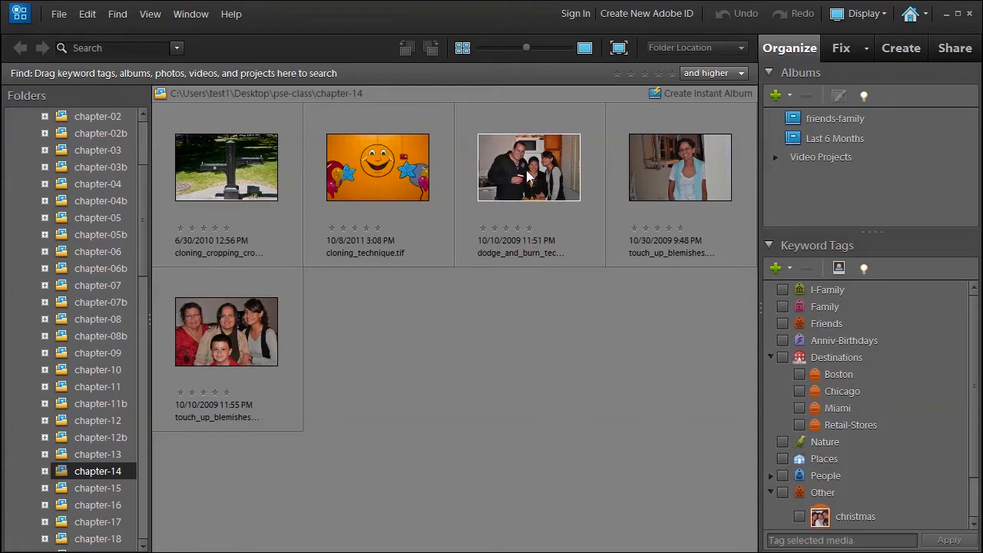
pyautogui.rightClick(528, 166)
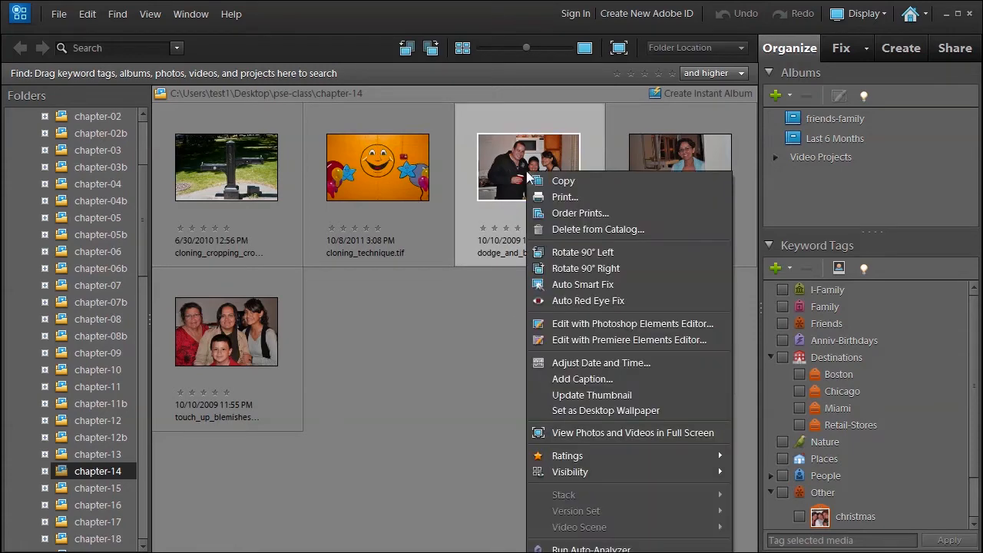
pyautogui.click(632, 324)
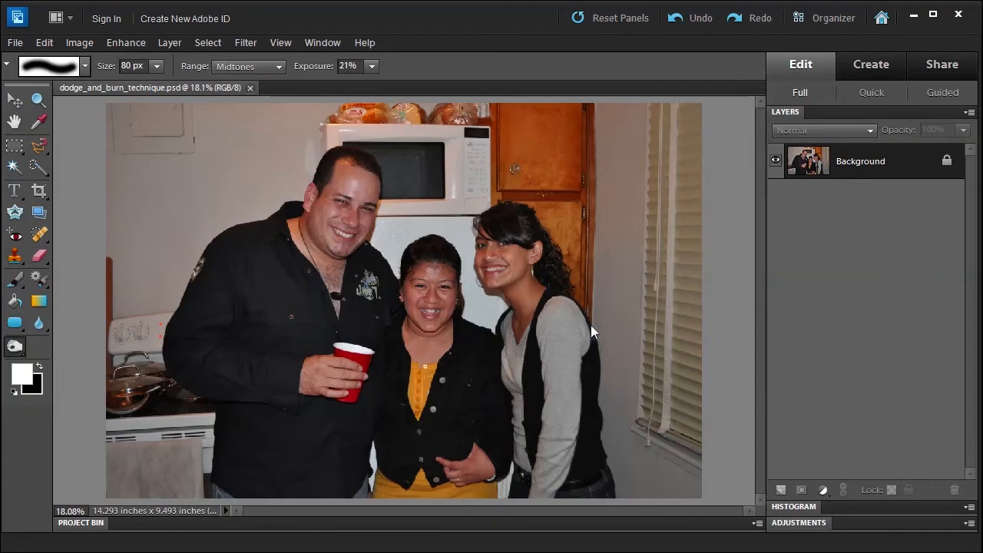
pyautogui.moveTo(42, 173)
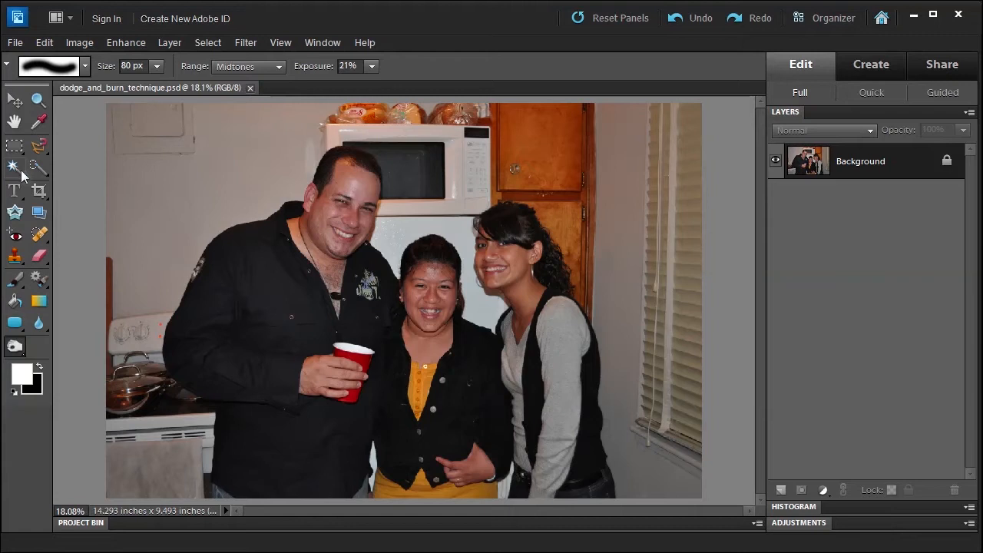
# Zoom in on the three people and show the Sponge, Dodge and Burn tool flyout.
pyautogui.click(37, 99)
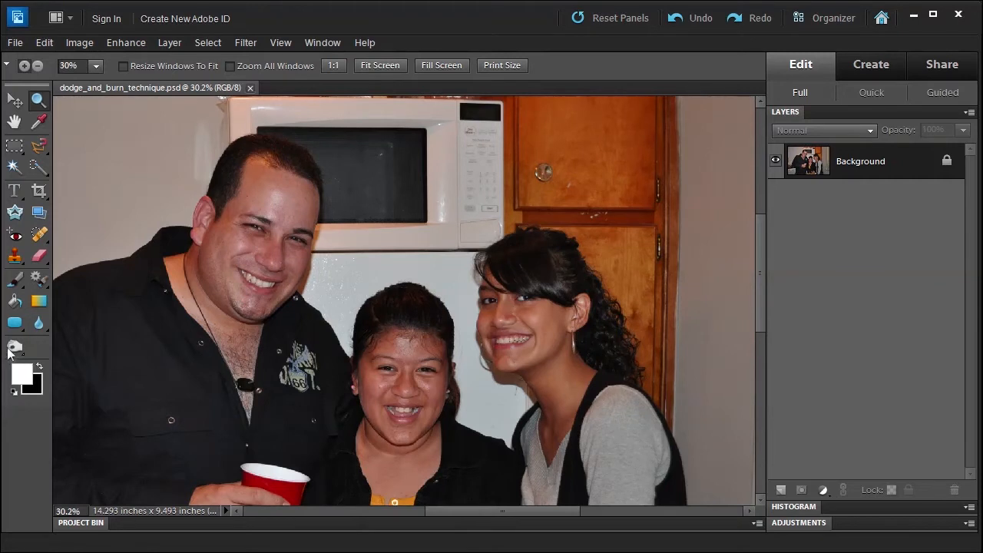
pyautogui.click(14, 348)
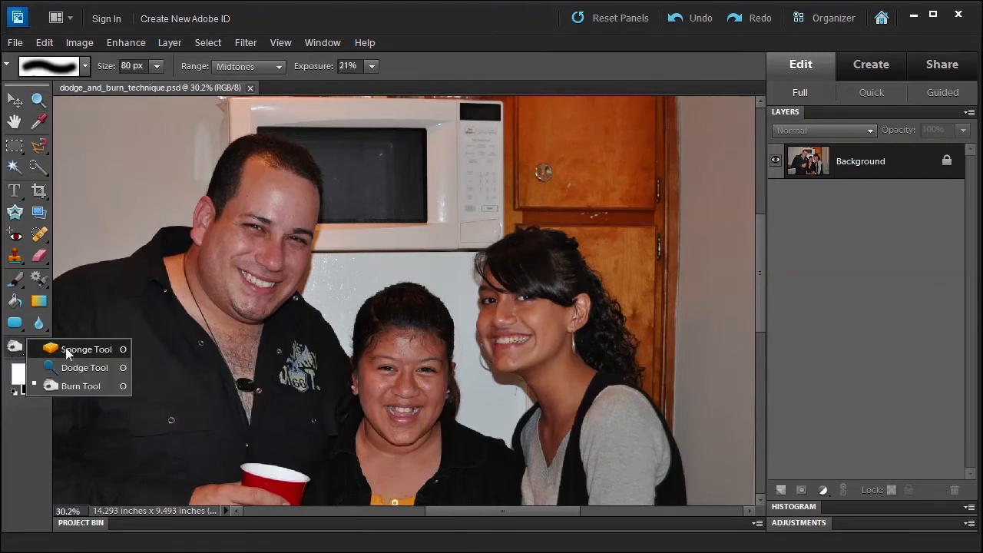
pyautogui.moveTo(80, 386)
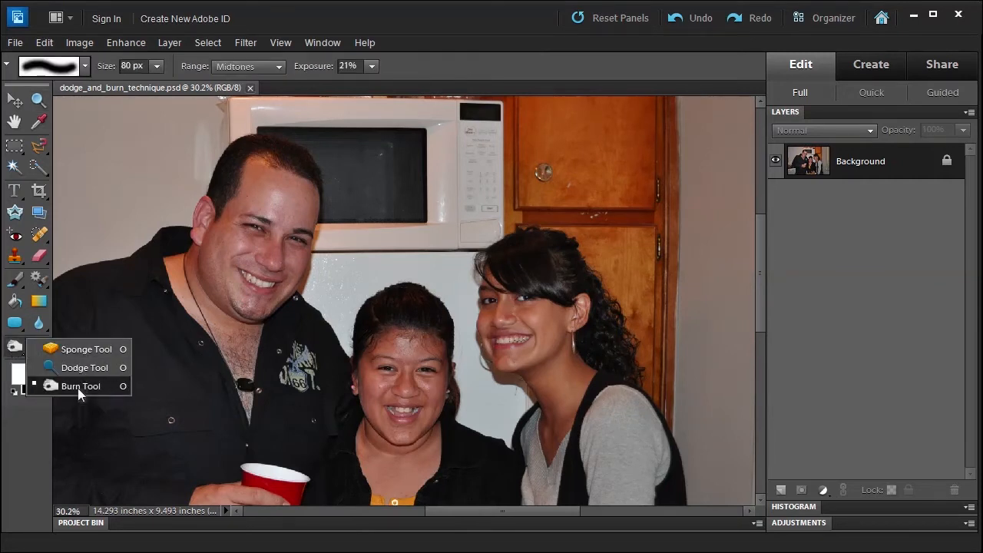
# With the Dodge tool, brush the man's cheek, hairline and forehead.
pyautogui.click(81, 385)
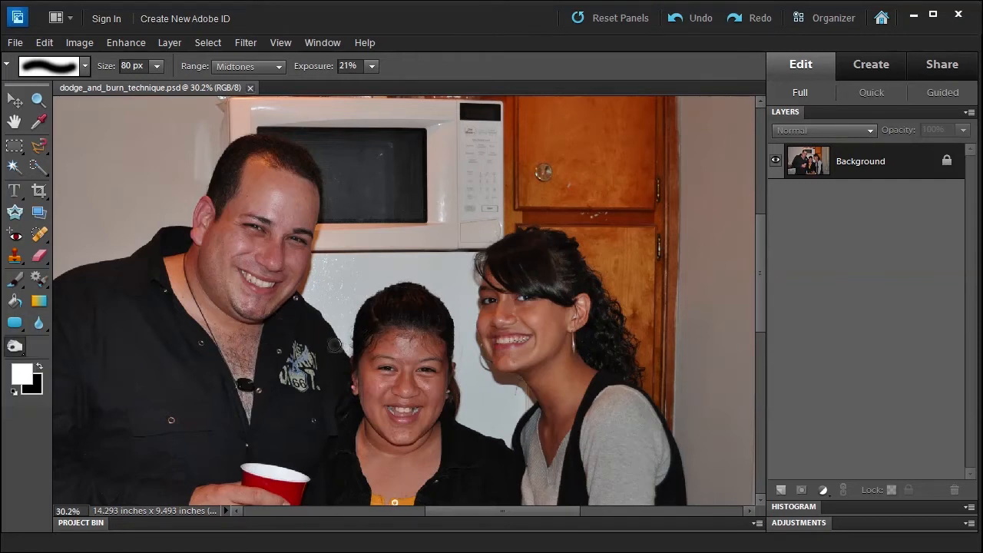
pyautogui.moveTo(205, 238)
pyautogui.write('36')
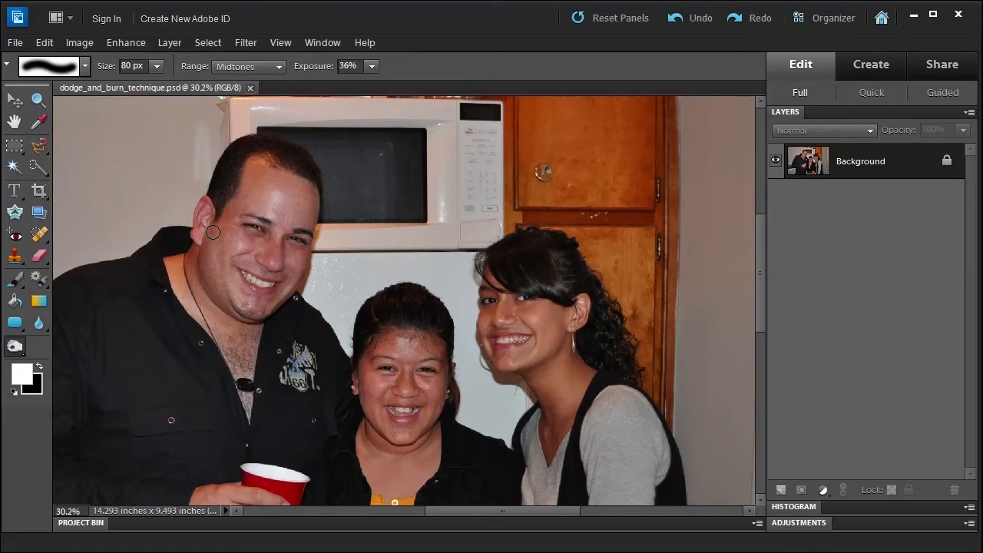
pyautogui.moveTo(213, 232); pyautogui.dragTo(214, 290)
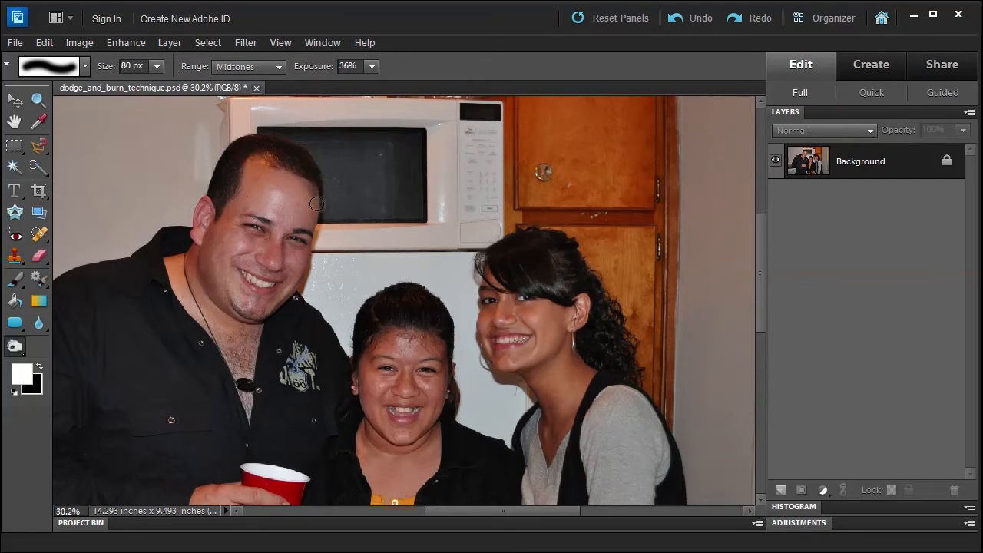
pyautogui.moveTo(317, 203); pyautogui.dragTo(438, 343)
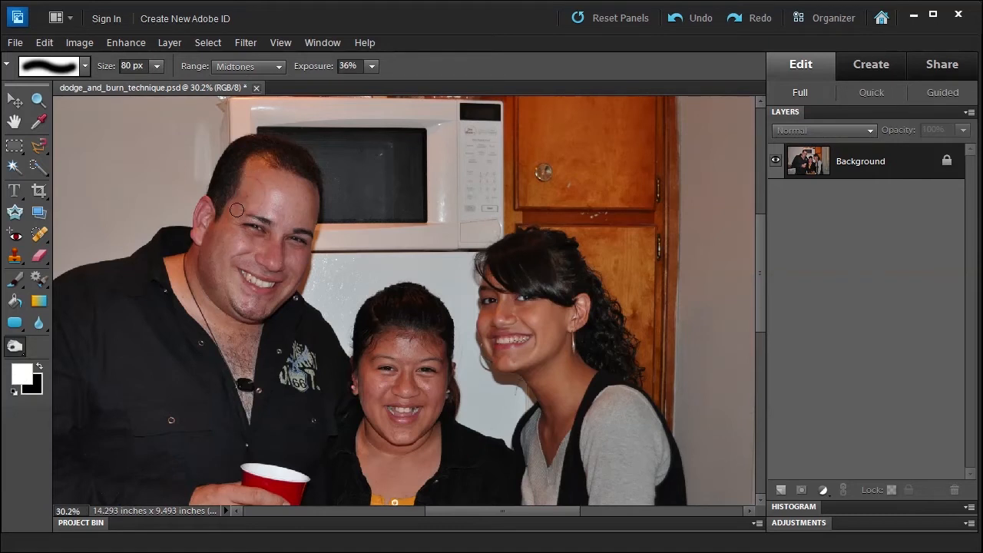
pyautogui.moveTo(236, 210); pyautogui.dragTo(215, 240)
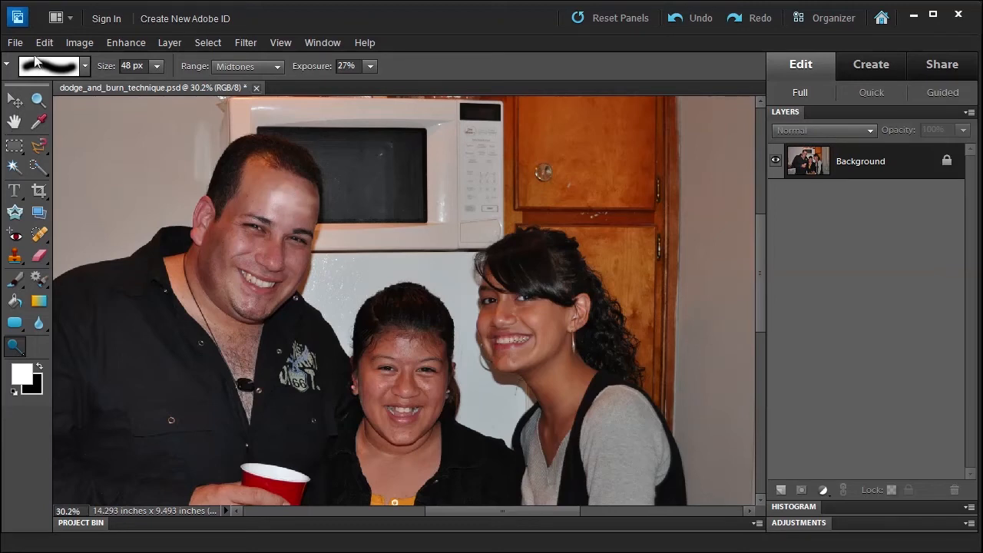
# Revert the group photo to its saved state from the Edit menu.
pyautogui.click(44, 42)
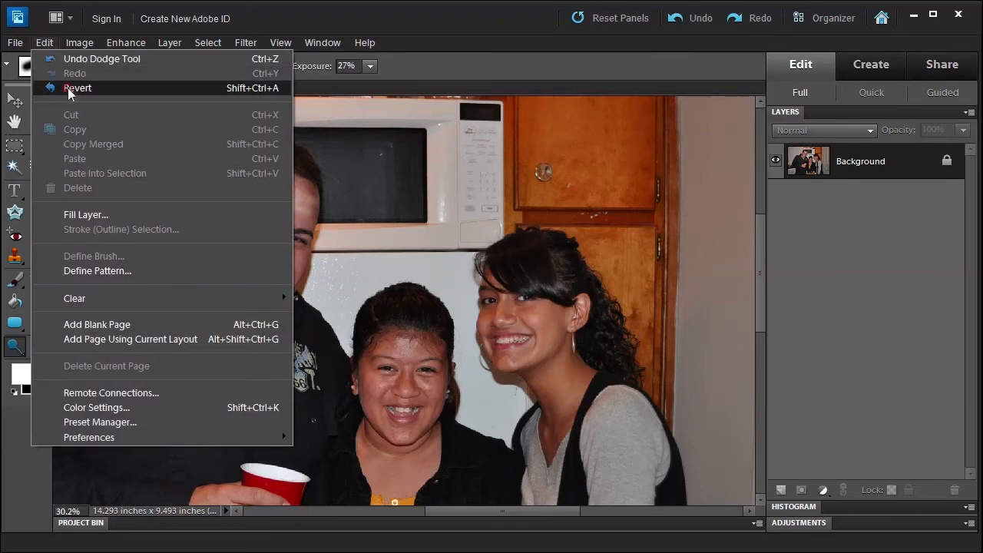
pyautogui.click(77, 88)
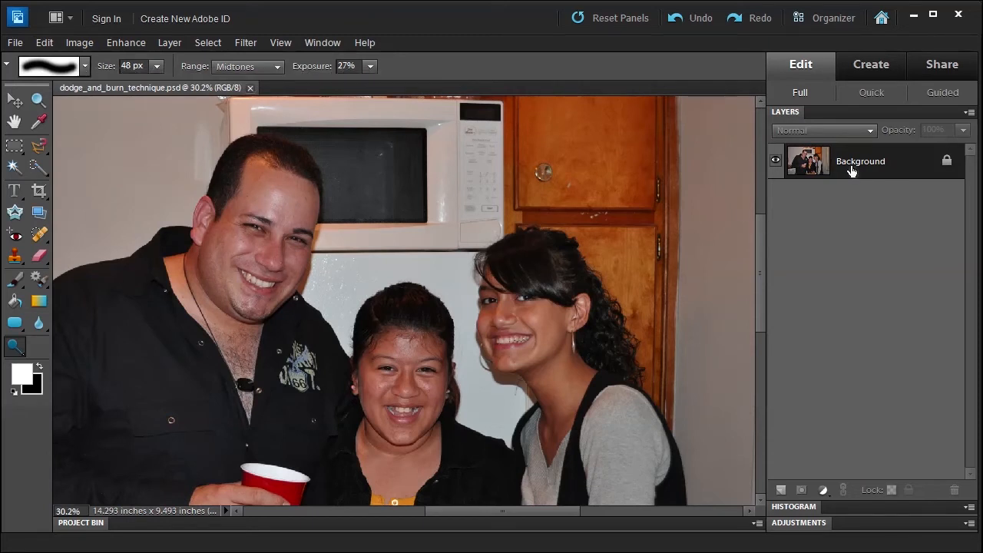
pyautogui.moveTo(854, 168)
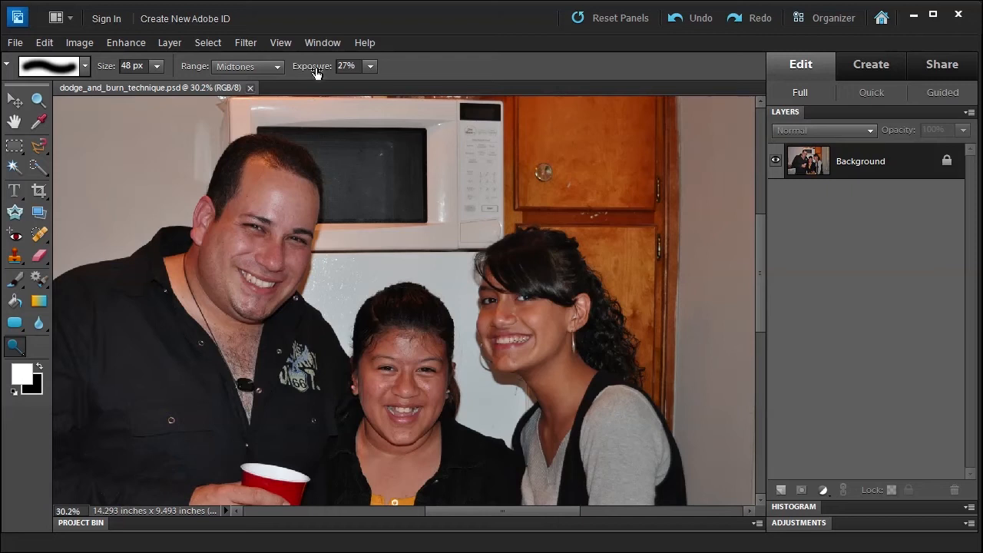
pyautogui.moveTo(314, 66)
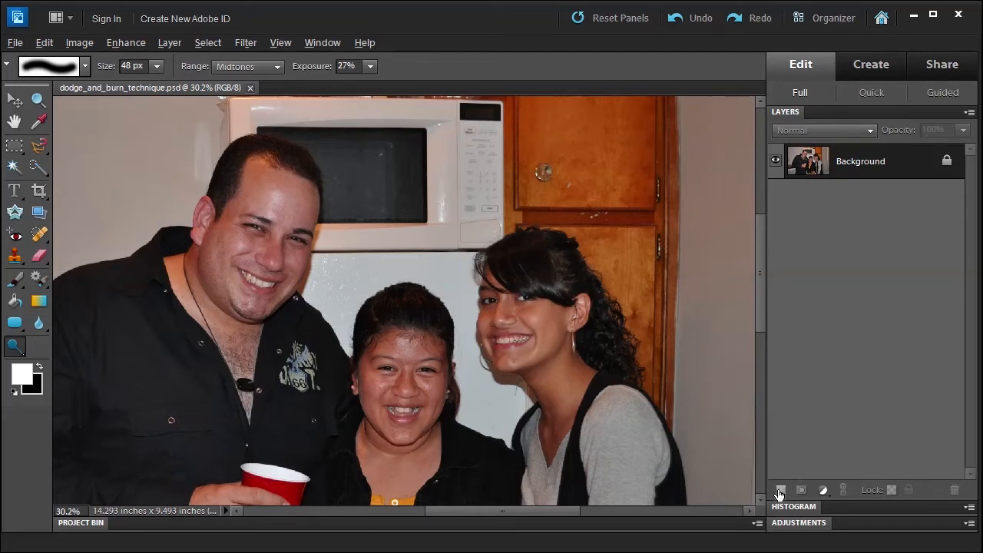
# Create a Soft Light layer 'd and b' filled with 50% gray.
pyautogui.click(780, 490)
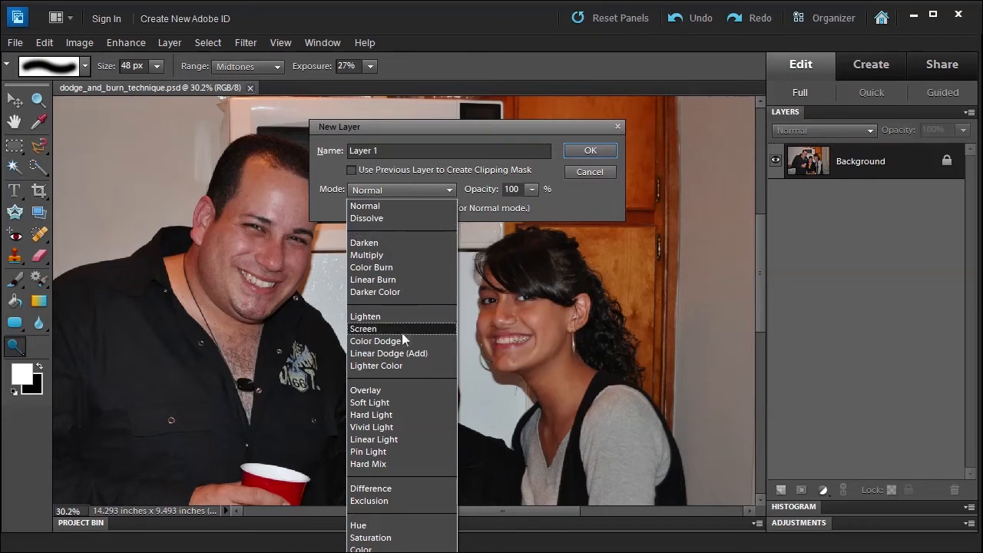
pyautogui.click(370, 402)
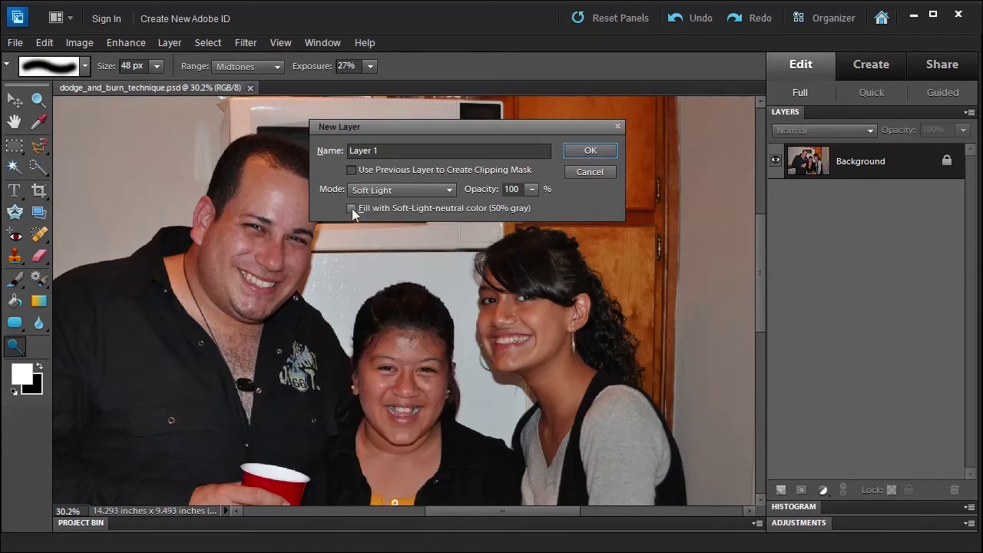
pyautogui.click(353, 208)
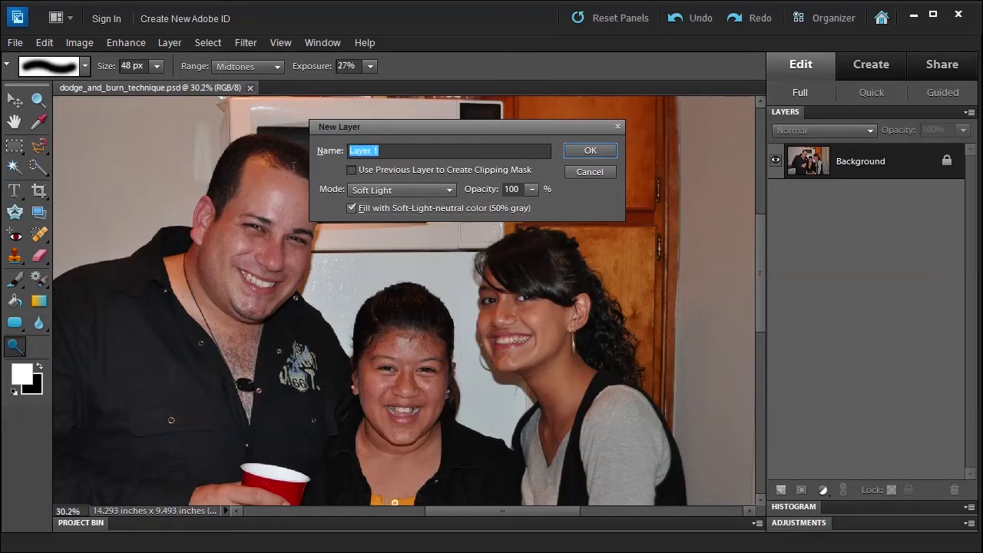
pyautogui.write('d a')
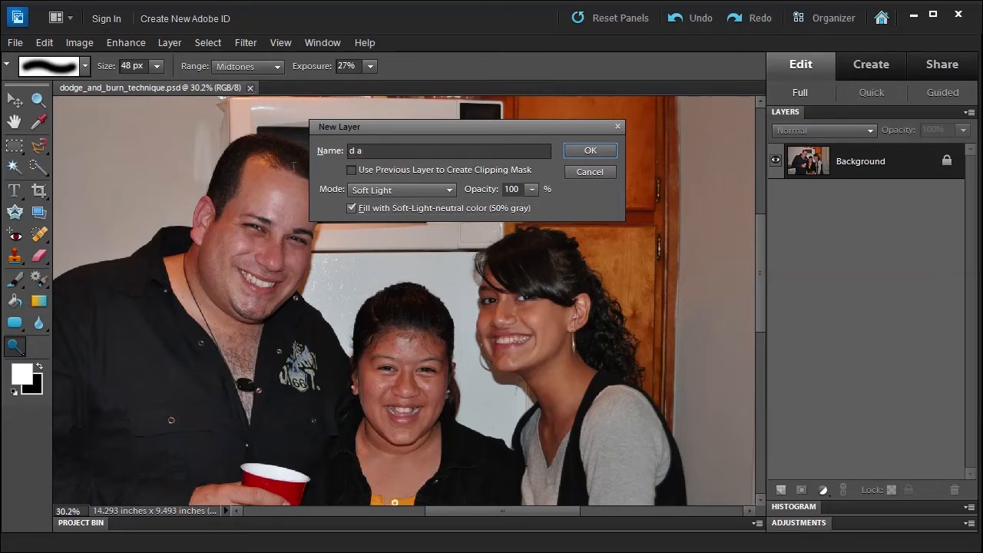
pyautogui.write('nd b')
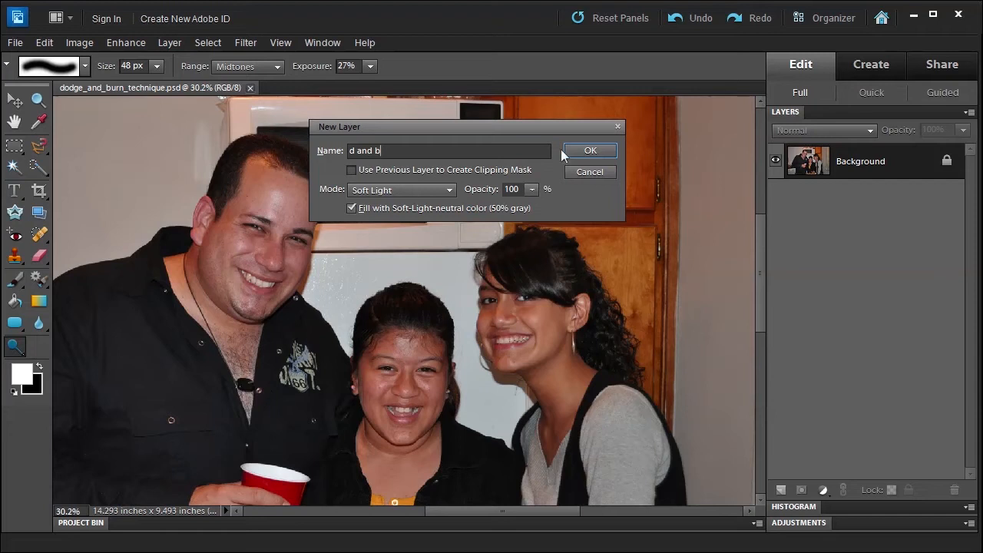
pyautogui.click(590, 150)
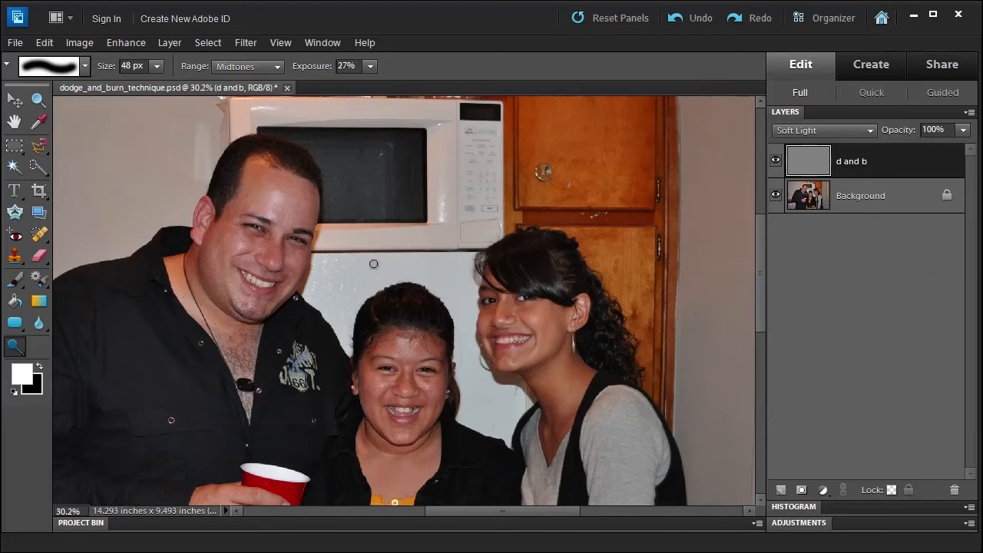
pyautogui.moveTo(256, 339)
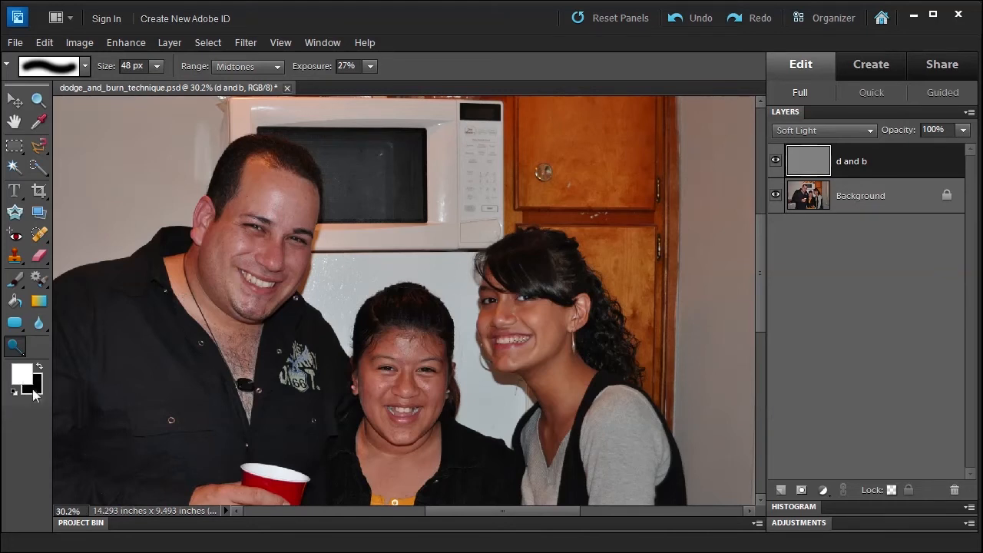
pyautogui.moveTo(14, 300)
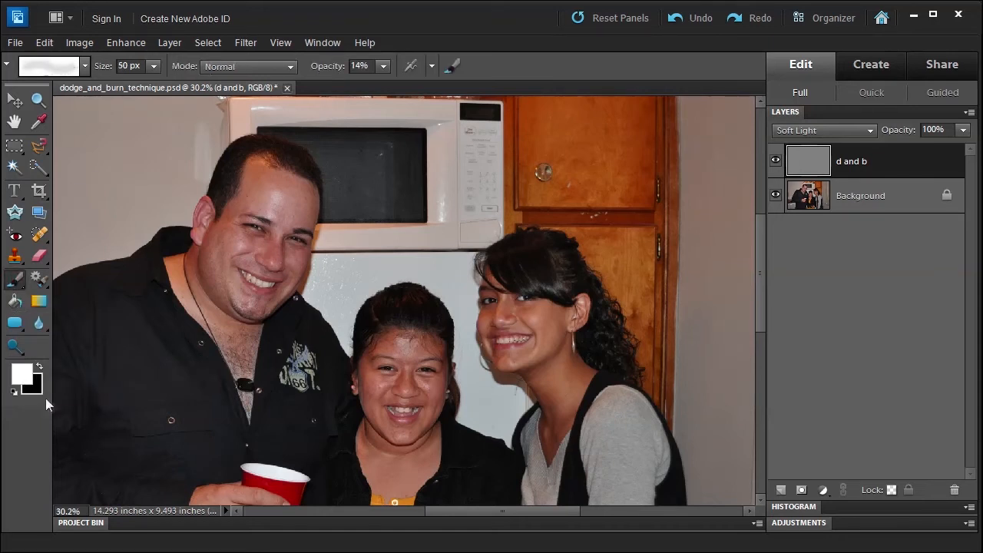
# Set the foreground to black and brush shading along the jaw below the ear.
pyautogui.click(37, 367)
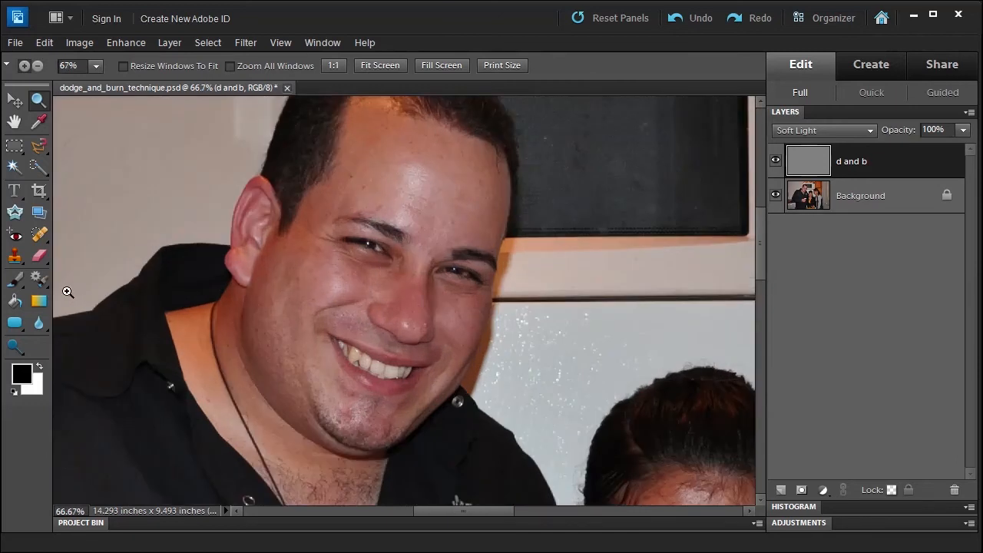
pyautogui.click(14, 278)
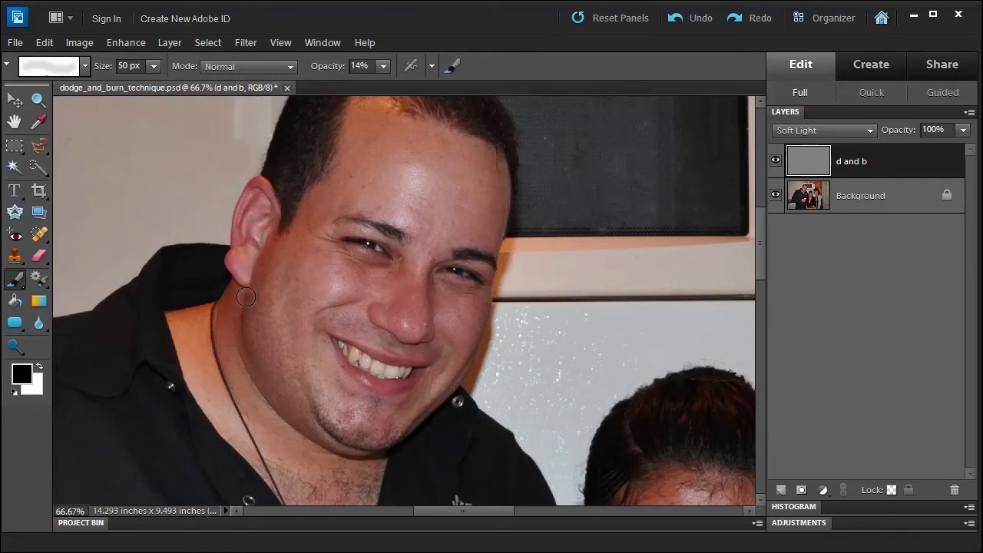
pyautogui.moveTo(245, 297); pyautogui.dragTo(258, 368)
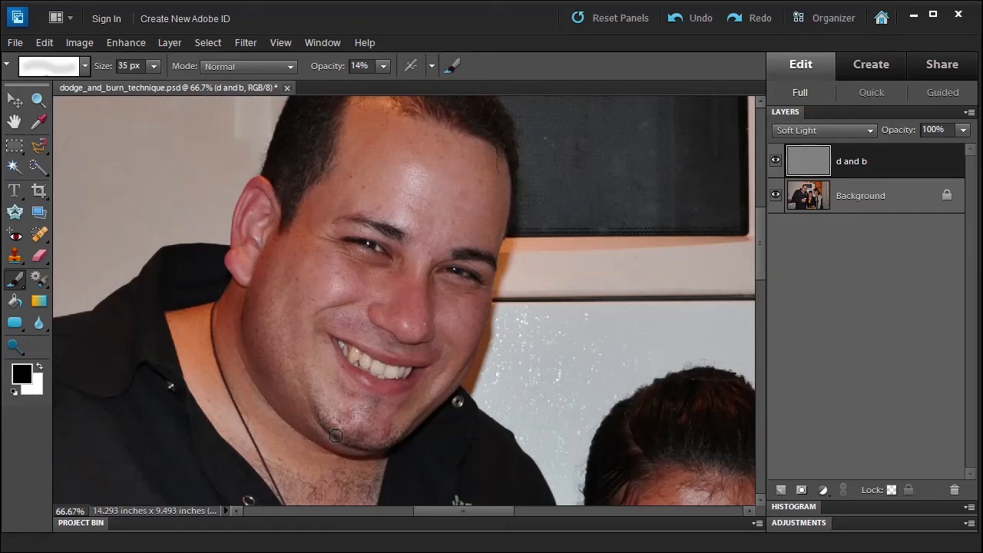
pyautogui.moveTo(427, 421)
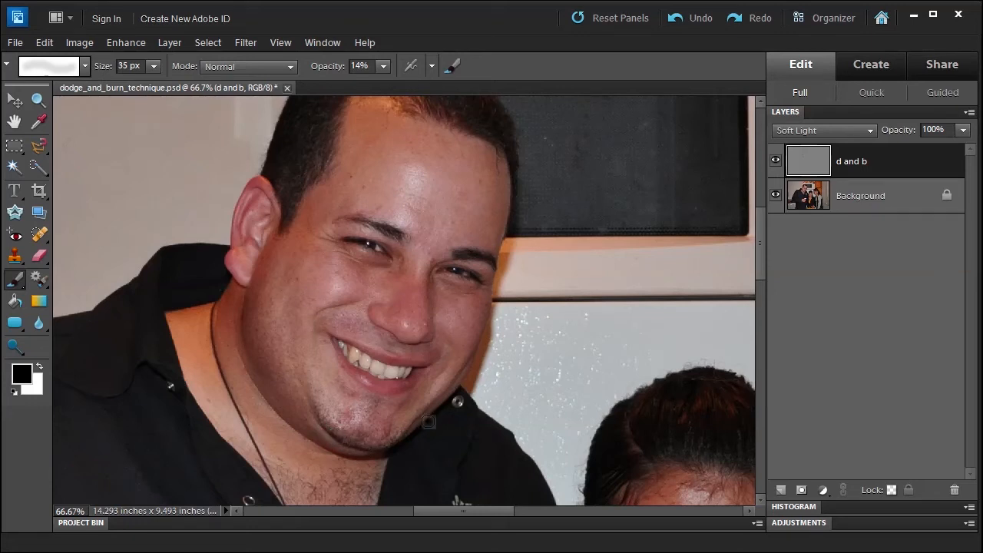
pyautogui.moveTo(480, 326)
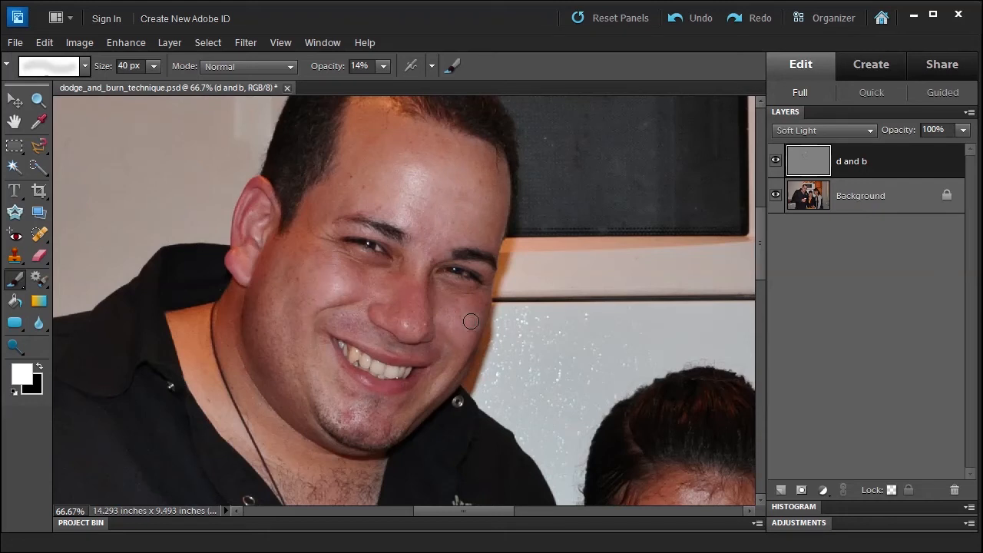
pyautogui.moveTo(424, 266)
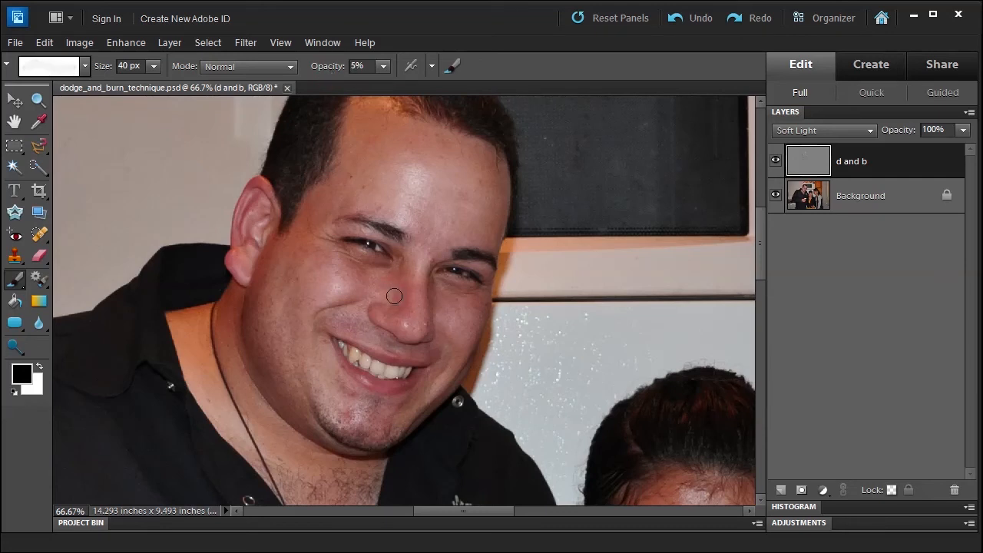
pyautogui.moveTo(438, 297)
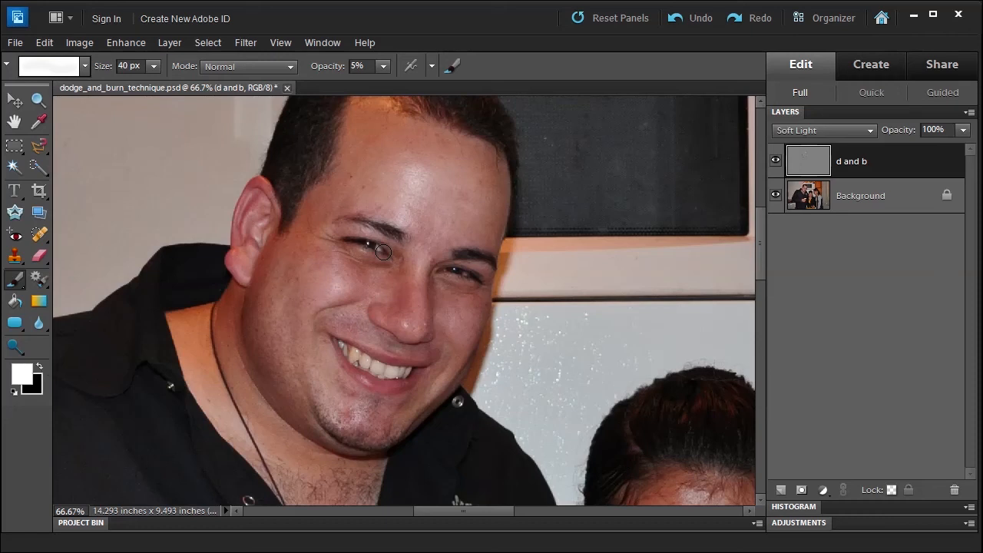
pyautogui.moveTo(387, 256)
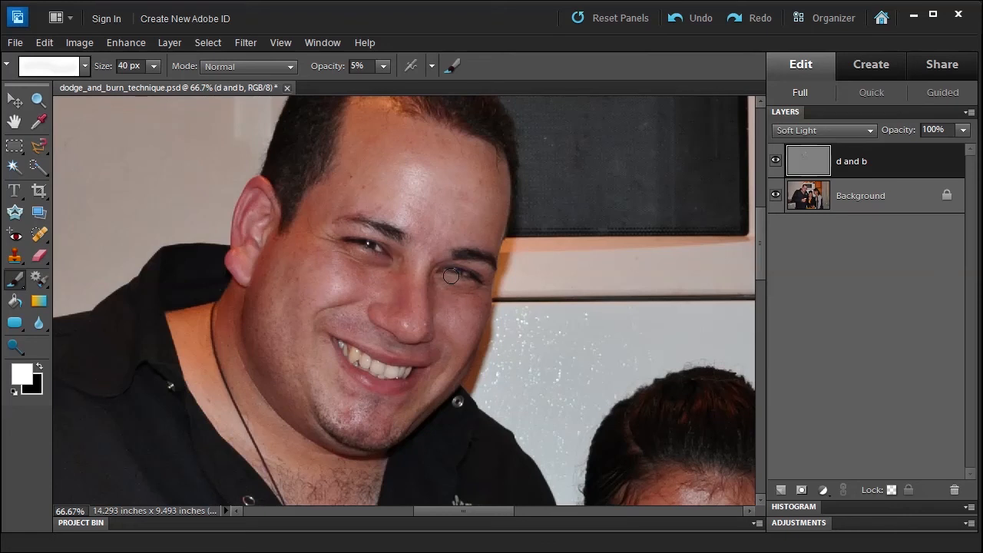
pyautogui.moveTo(362, 255)
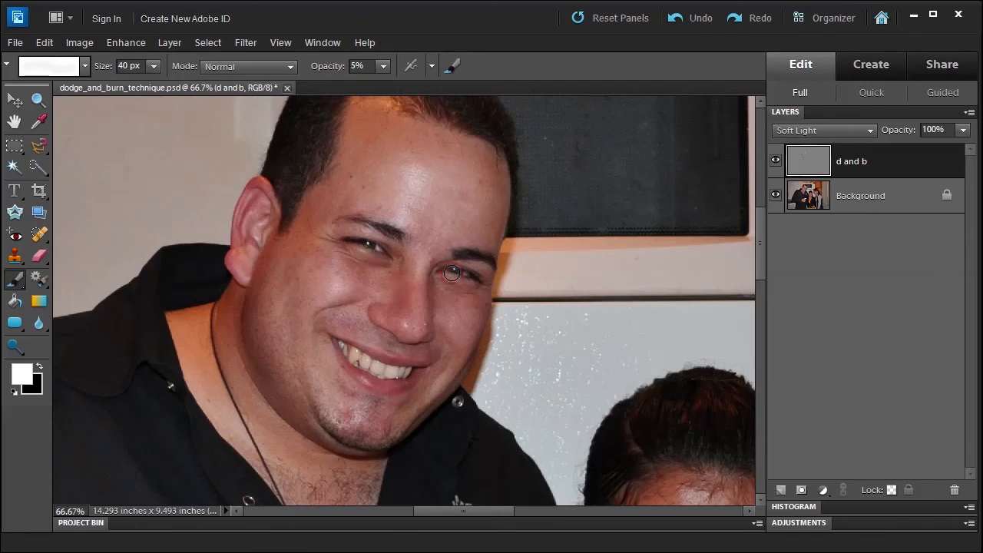
pyautogui.click(37, 99)
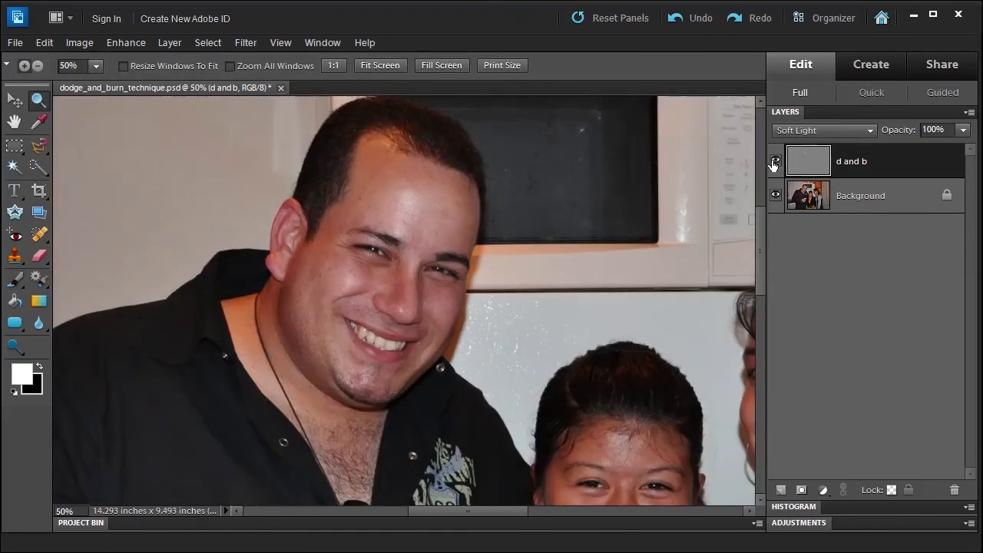
pyautogui.click(822, 130)
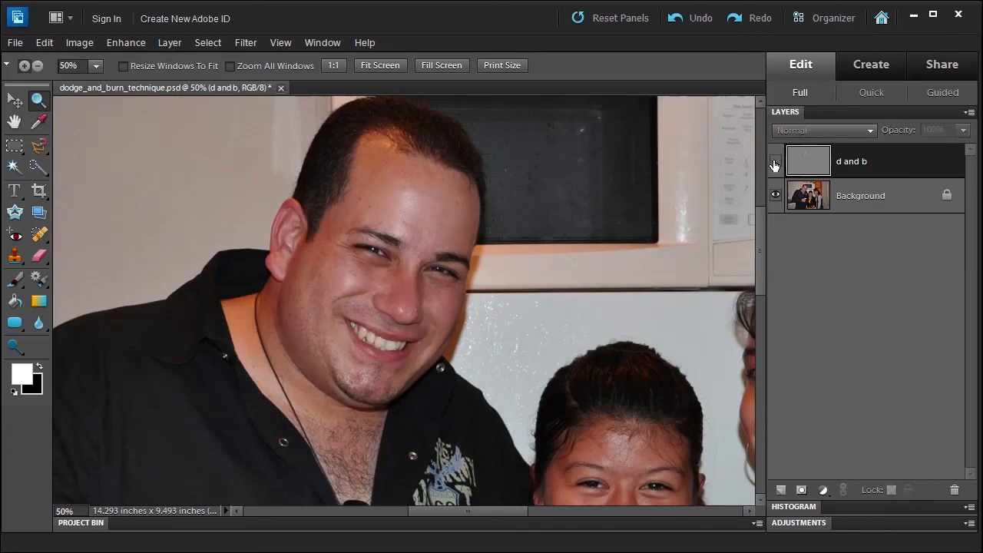
pyautogui.click(824, 130)
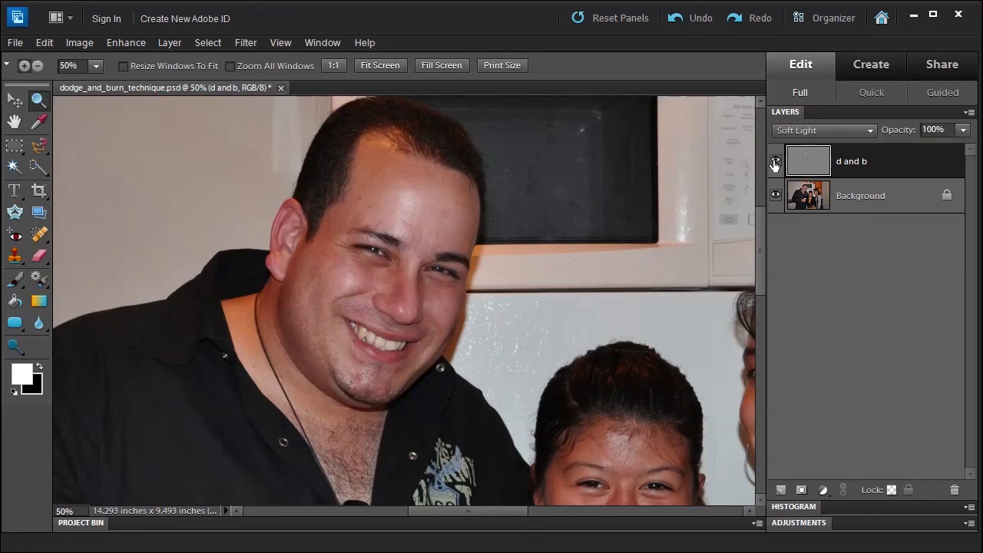
pyautogui.click(775, 161)
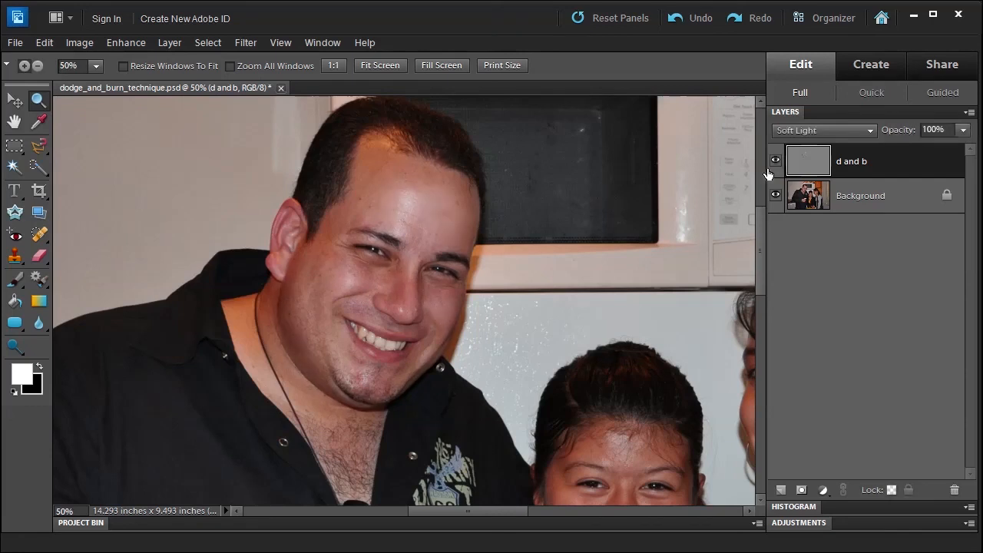